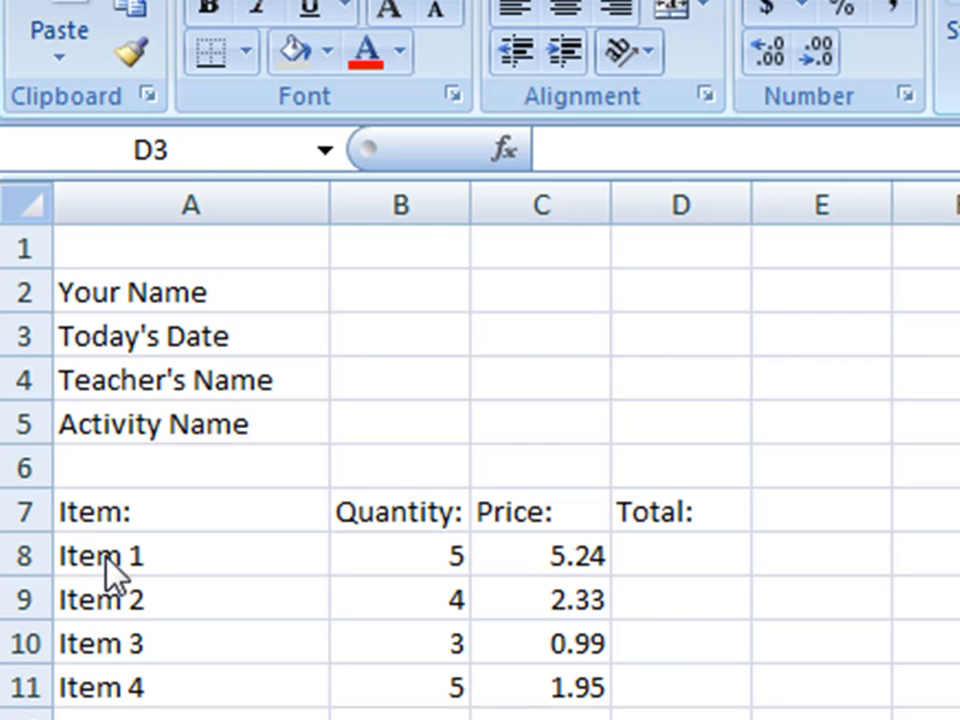
# Step: Rename the first item in A8 from 'Item 1' to 'Bags of apples'
pyautogui.click(680, 335)
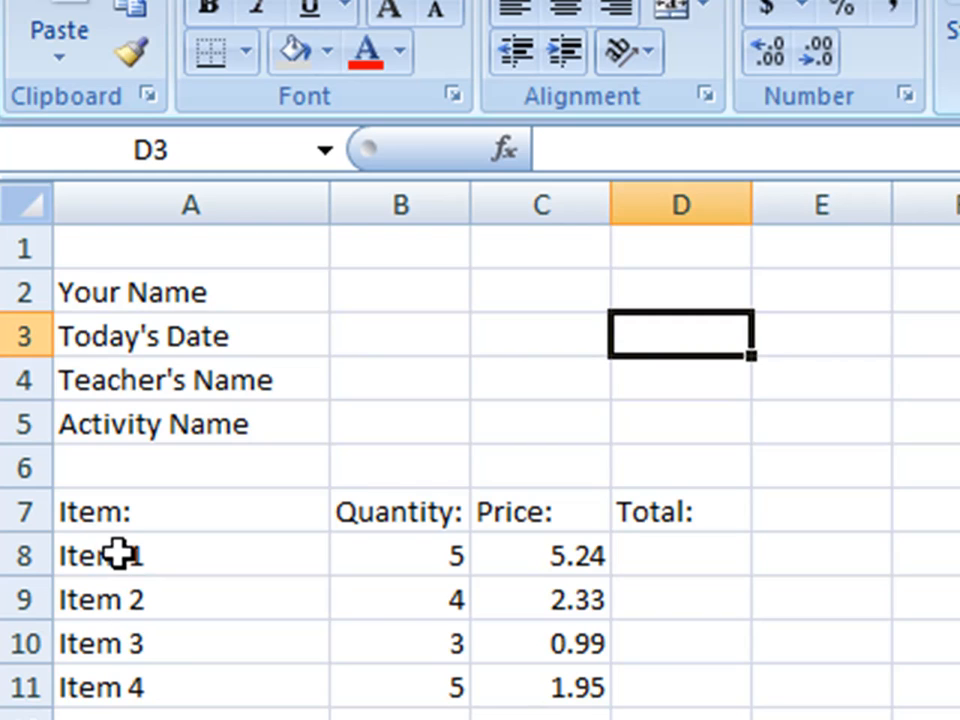
pyautogui.click(110, 555)
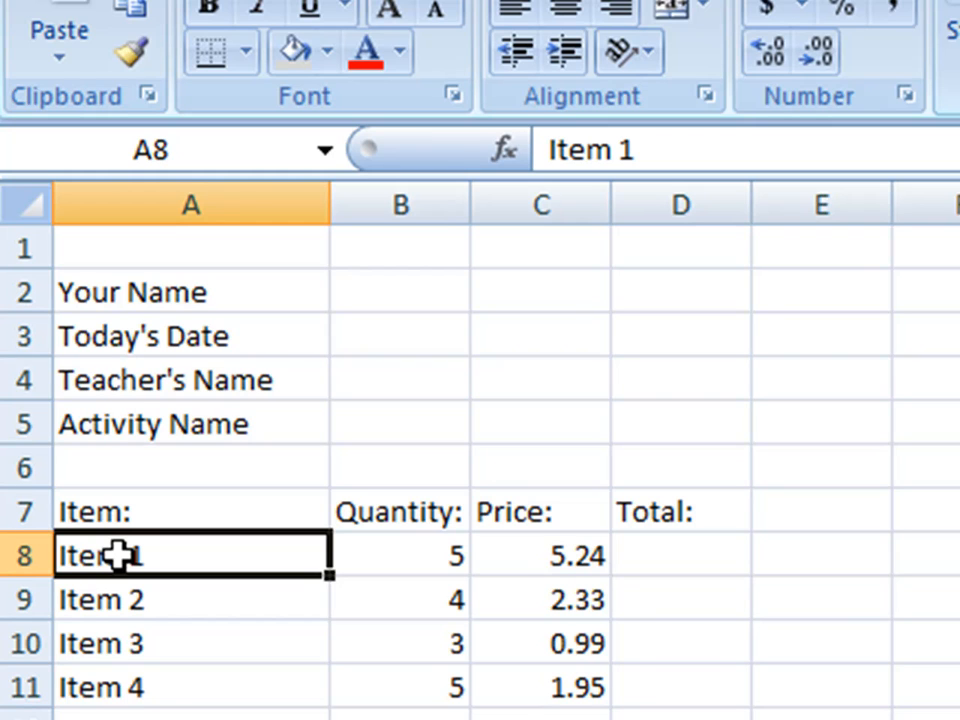
pyautogui.write('A')
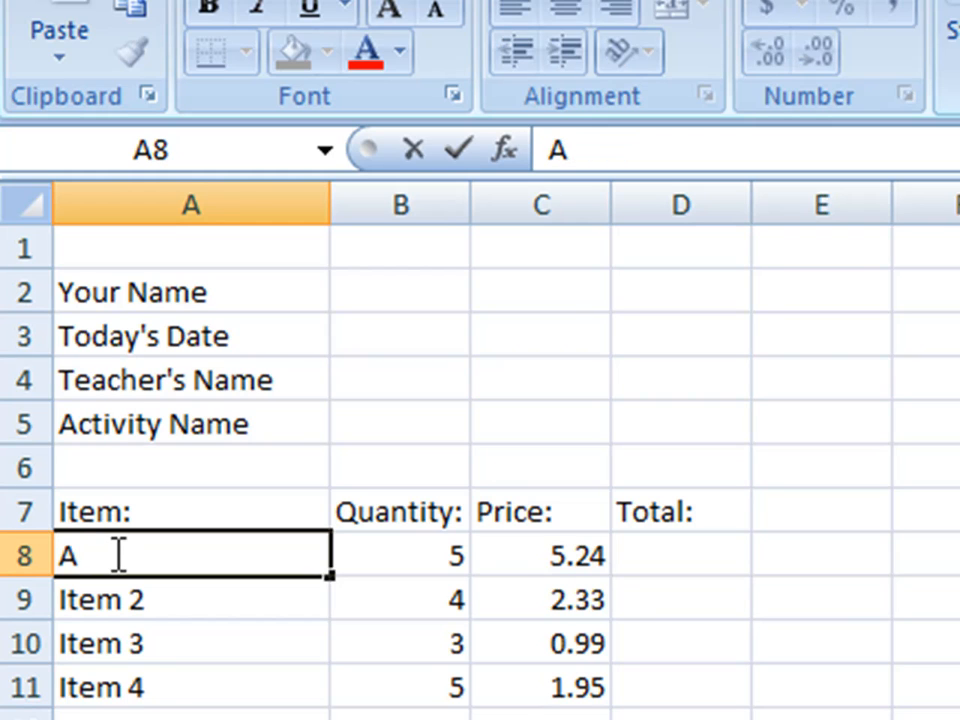
pyautogui.write('Bag')
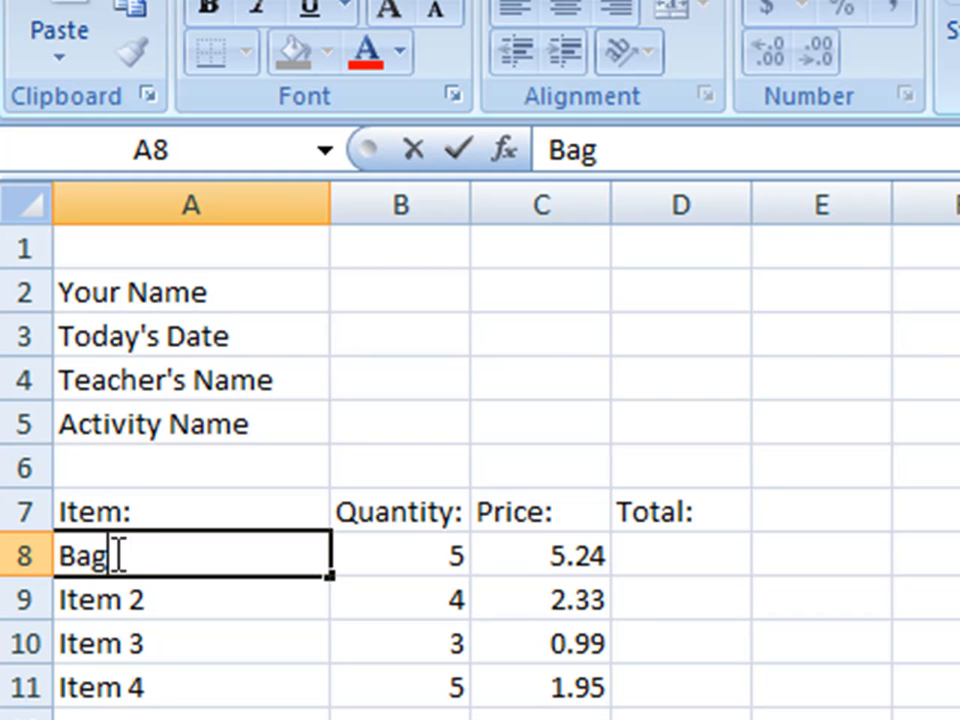
pyautogui.write('s of apples')
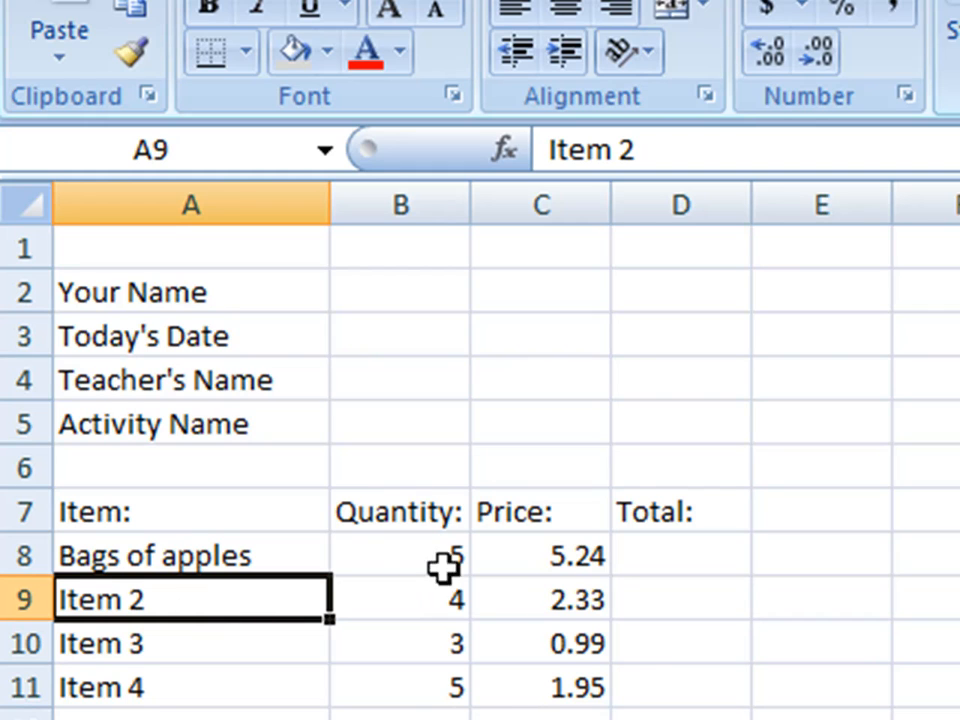
pyautogui.moveTo(560, 550)
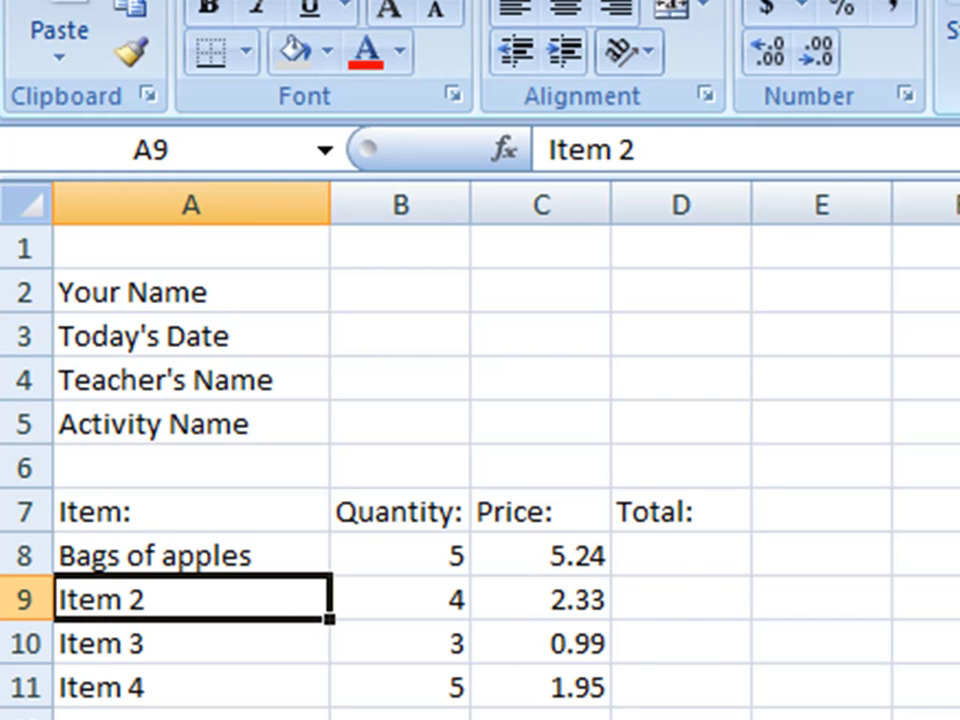
pyautogui.click(680, 555)
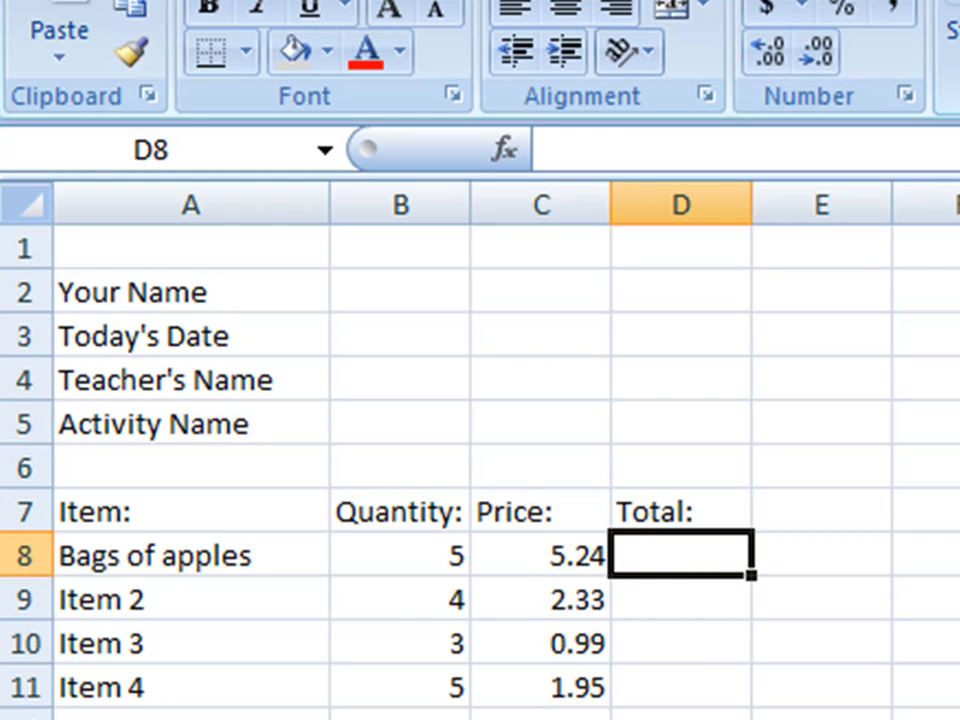
pyautogui.moveTo(558, 549)
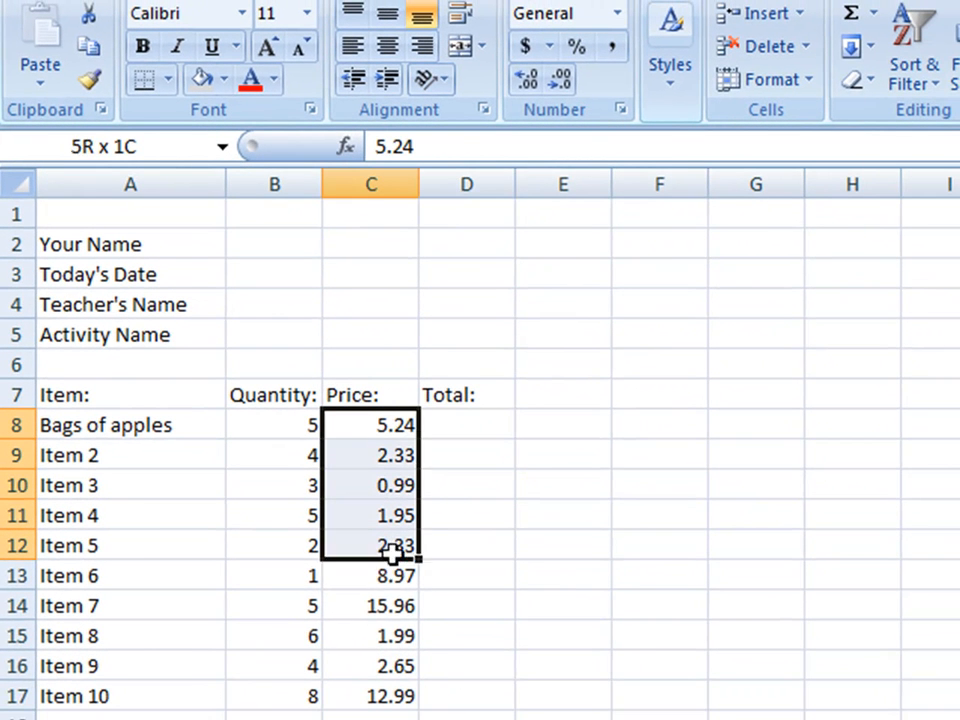
# Step: Apply Accounting dollar format to the prices in C8:C17
pyautogui.moveTo(390, 545); pyautogui.dragTo(390, 695)
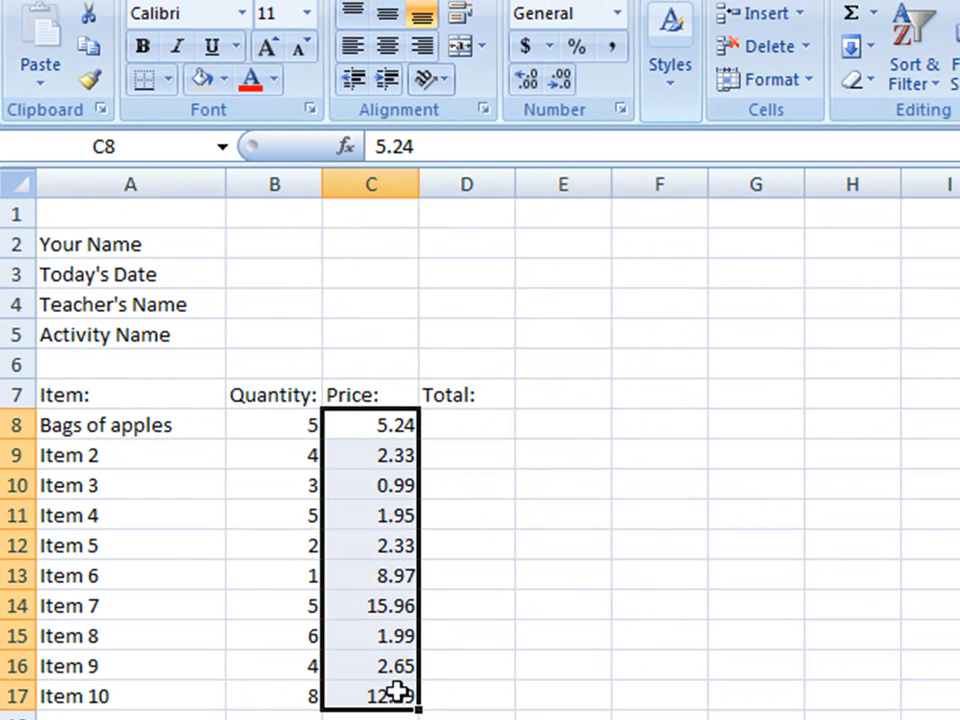
pyautogui.moveTo(398, 666)
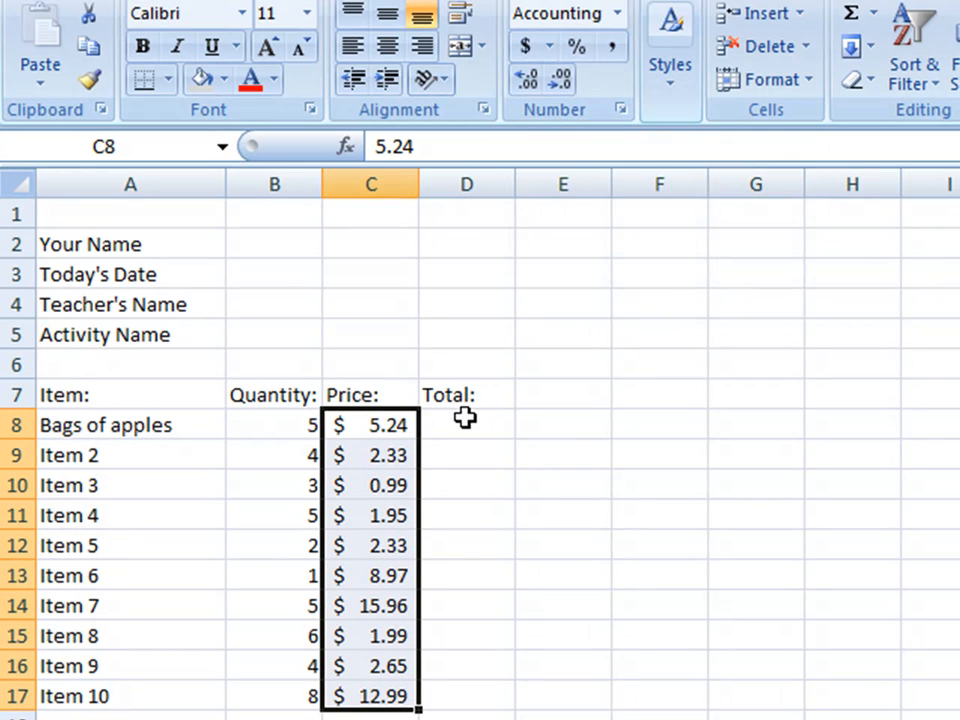
pyautogui.moveTo(466, 419)
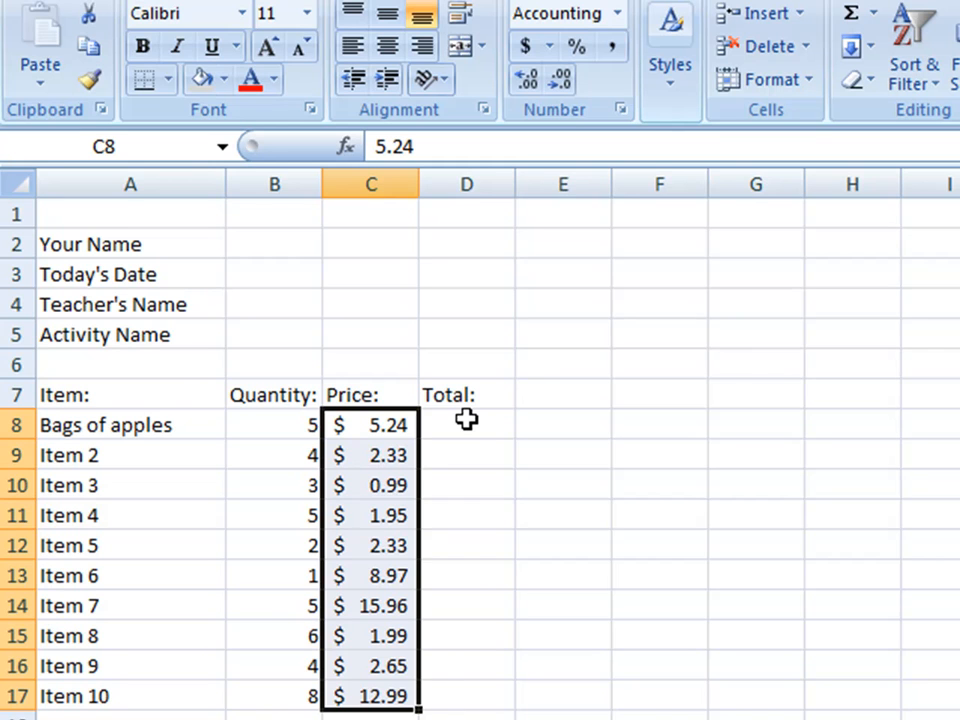
pyautogui.click(466, 424)
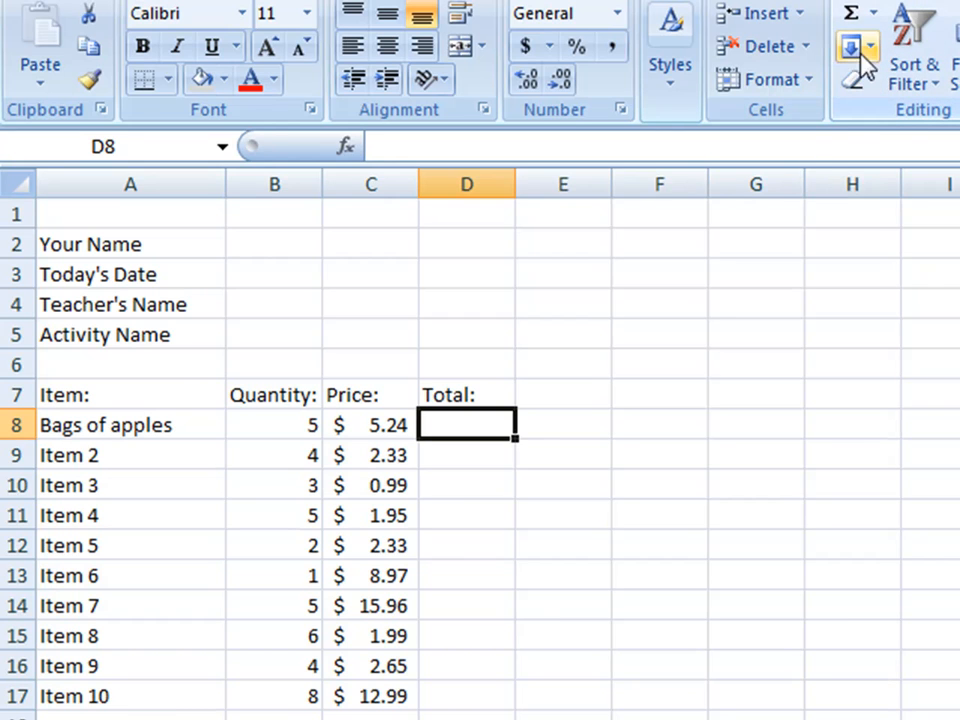
# Step: Enter =SUM(B8*C8) in D8 so the first total shows $26.20
pyautogui.click(850, 18)
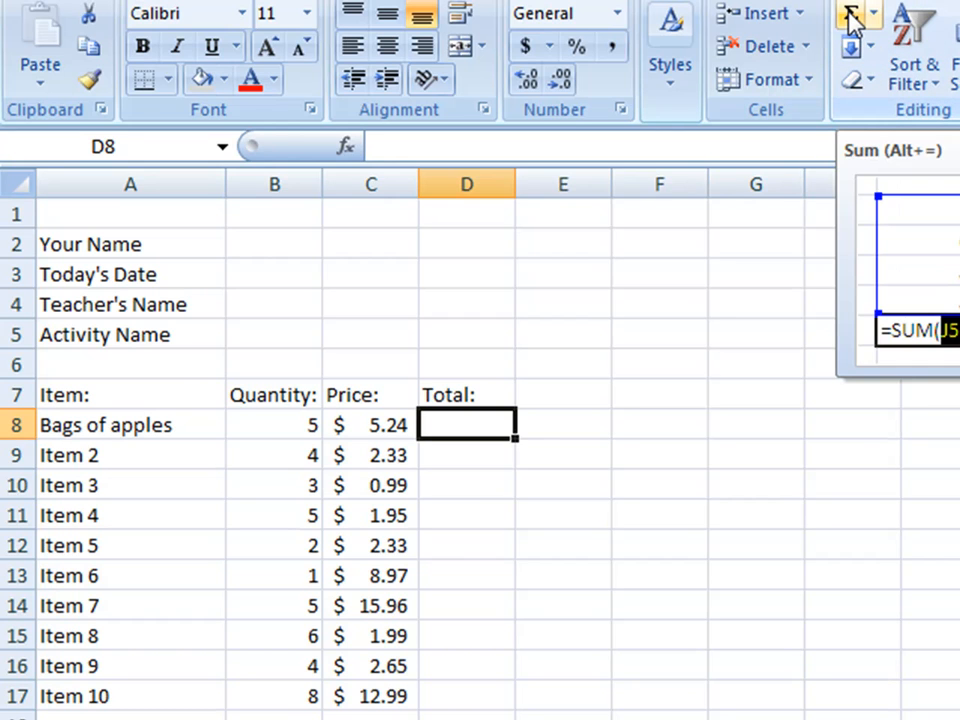
pyautogui.click(851, 18)
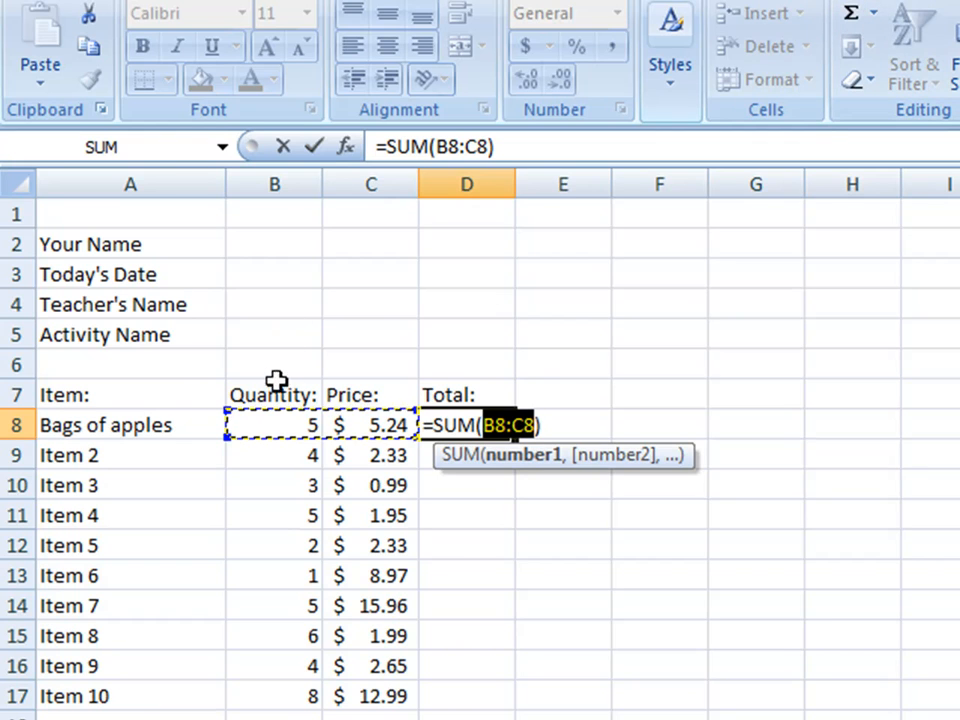
pyautogui.moveTo(277, 427)
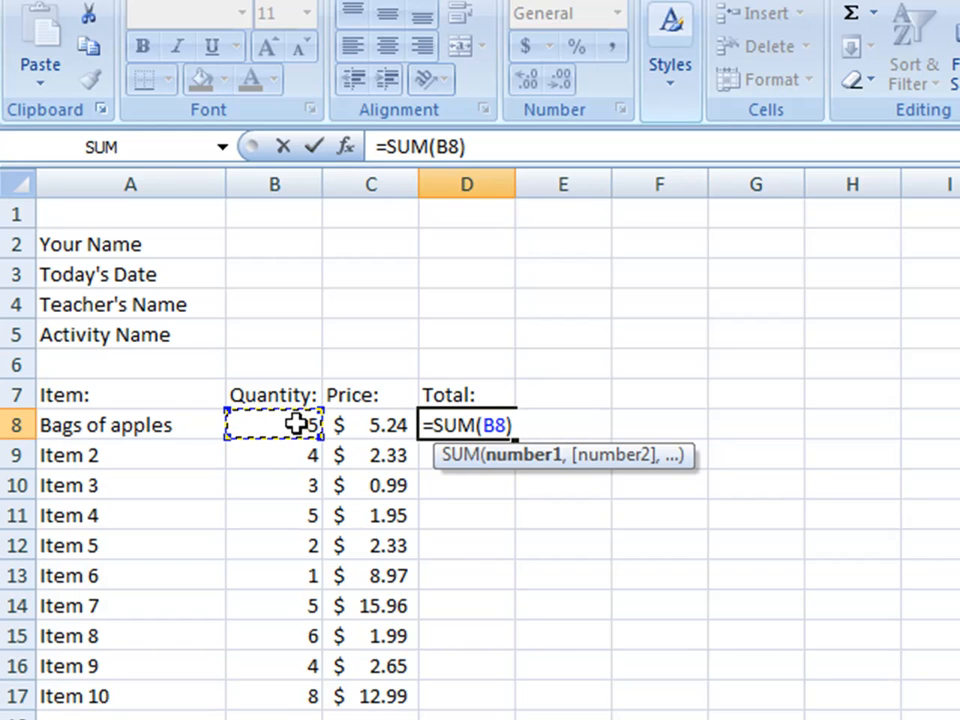
pyautogui.moveTo(357, 426)
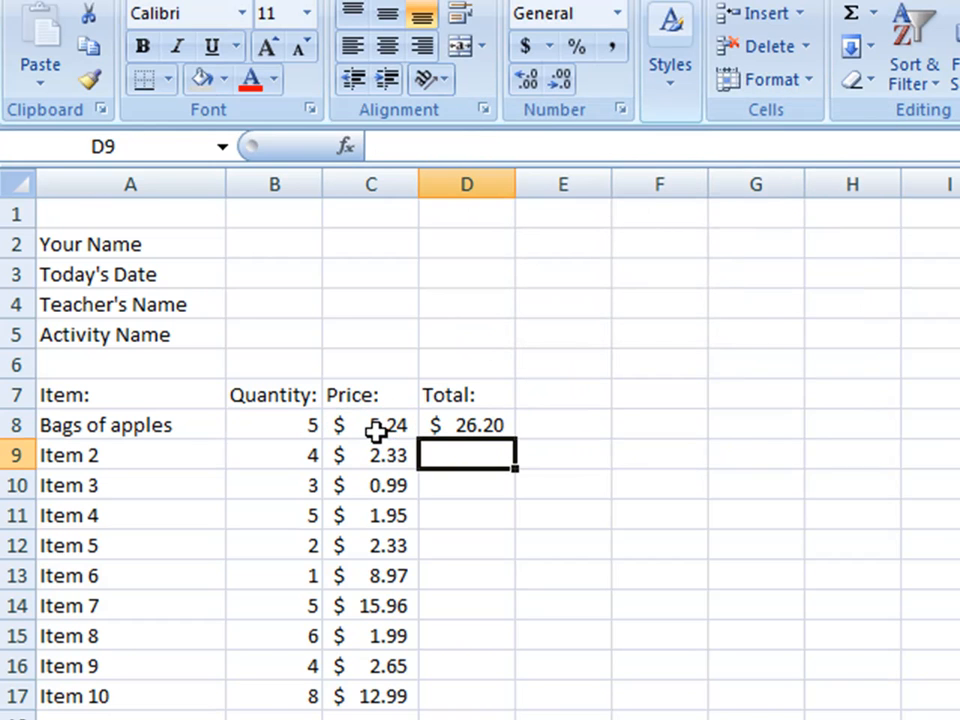
pyautogui.moveTo(480, 424)
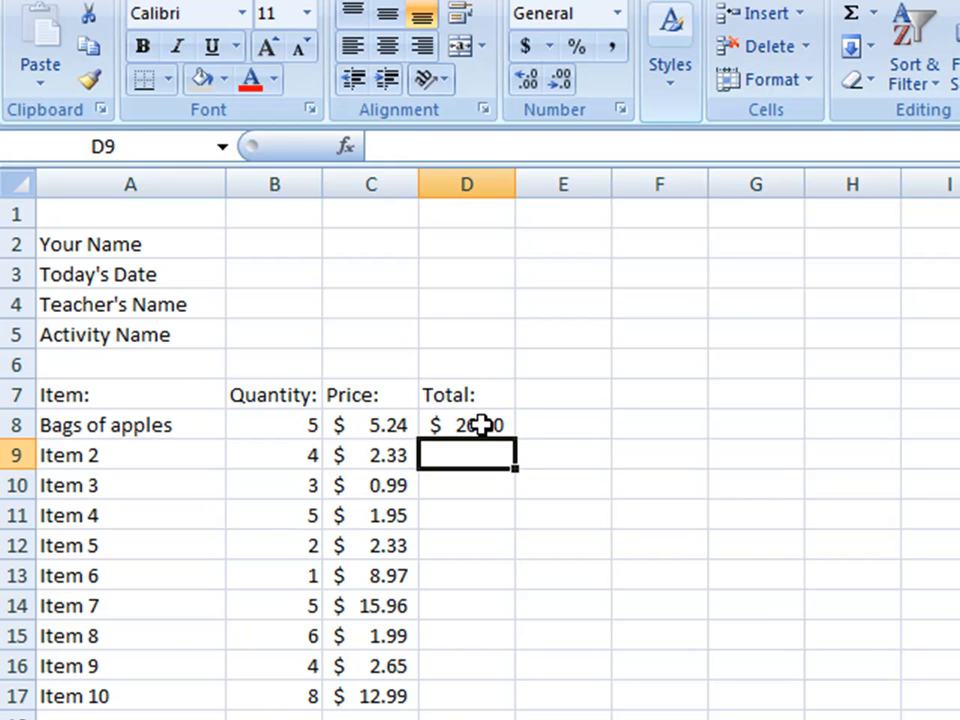
pyautogui.click(466, 424)
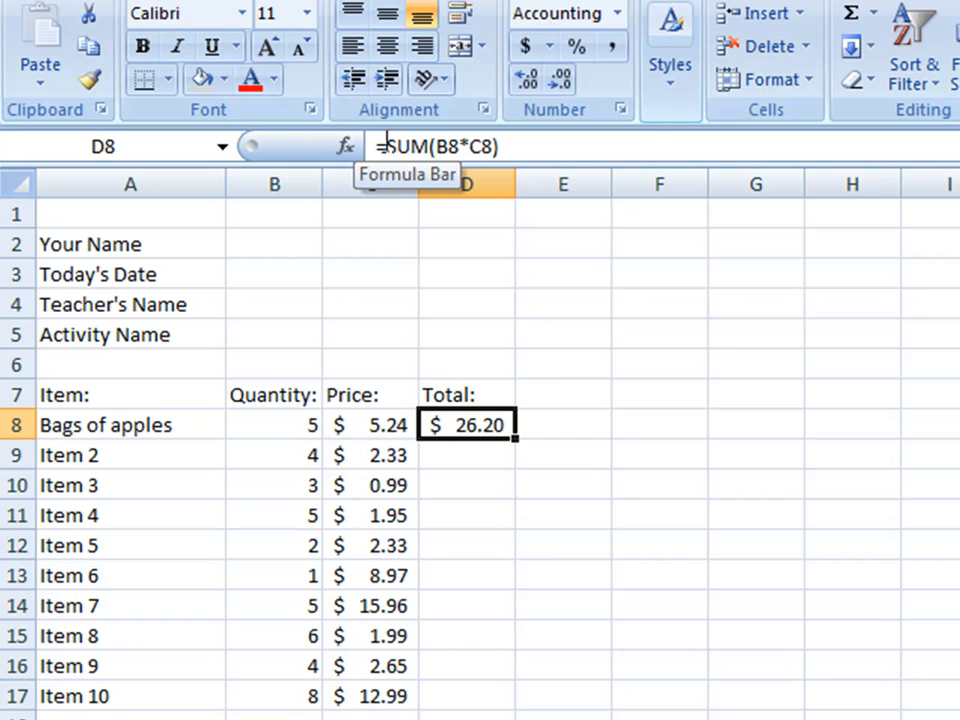
pyautogui.moveTo(382, 369)
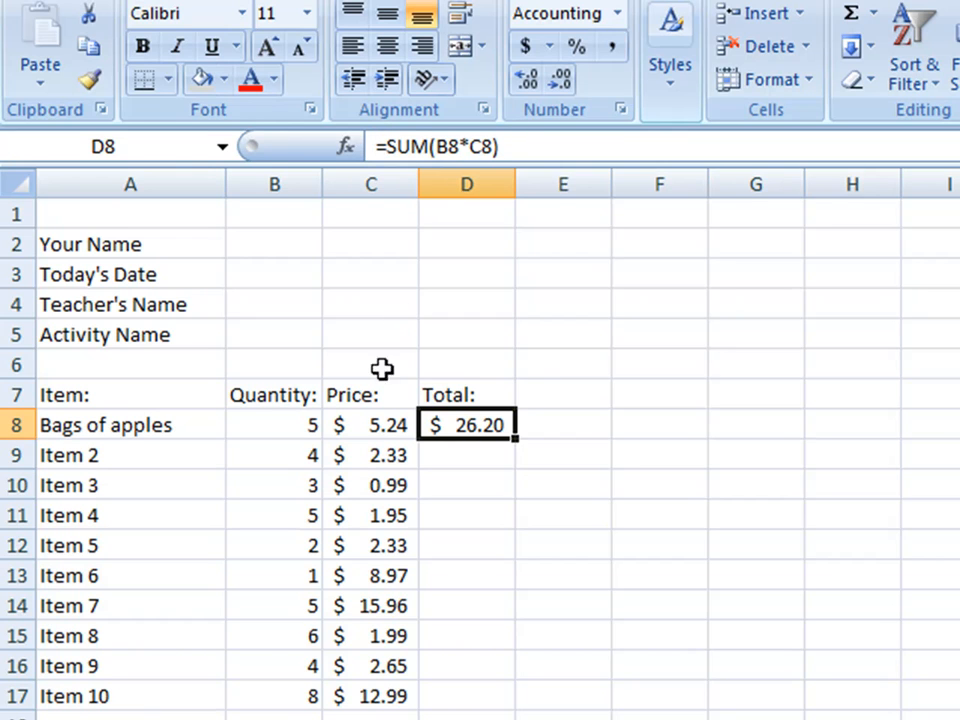
pyautogui.moveTo(382, 426)
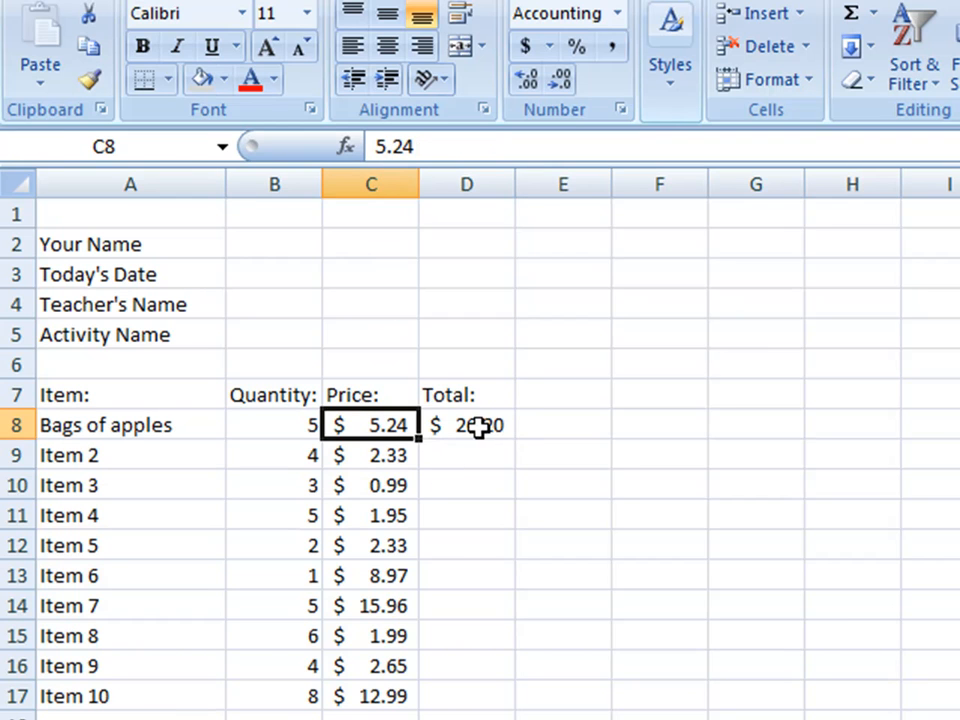
pyautogui.click(466, 425)
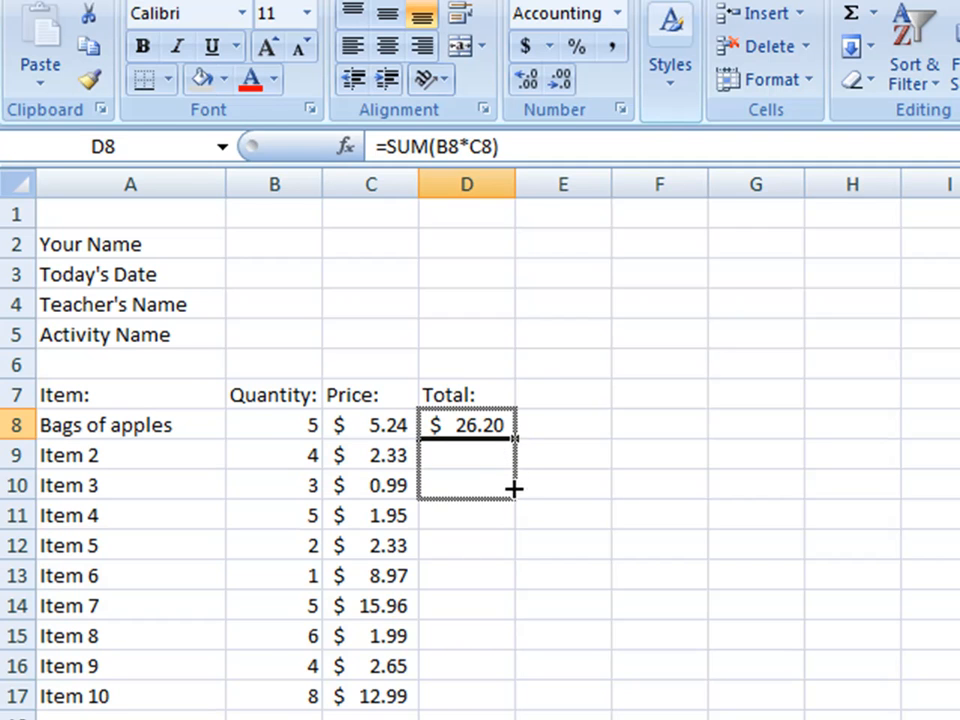
pyautogui.moveTo(515, 490); pyautogui.dragTo(511, 608)
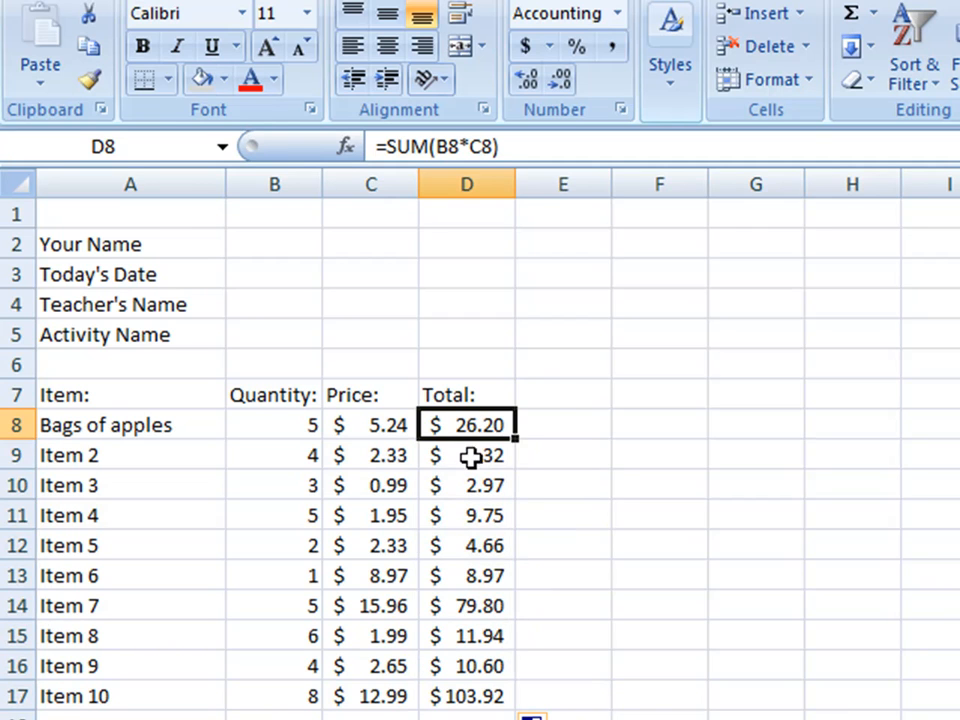
pyautogui.click(466, 485)
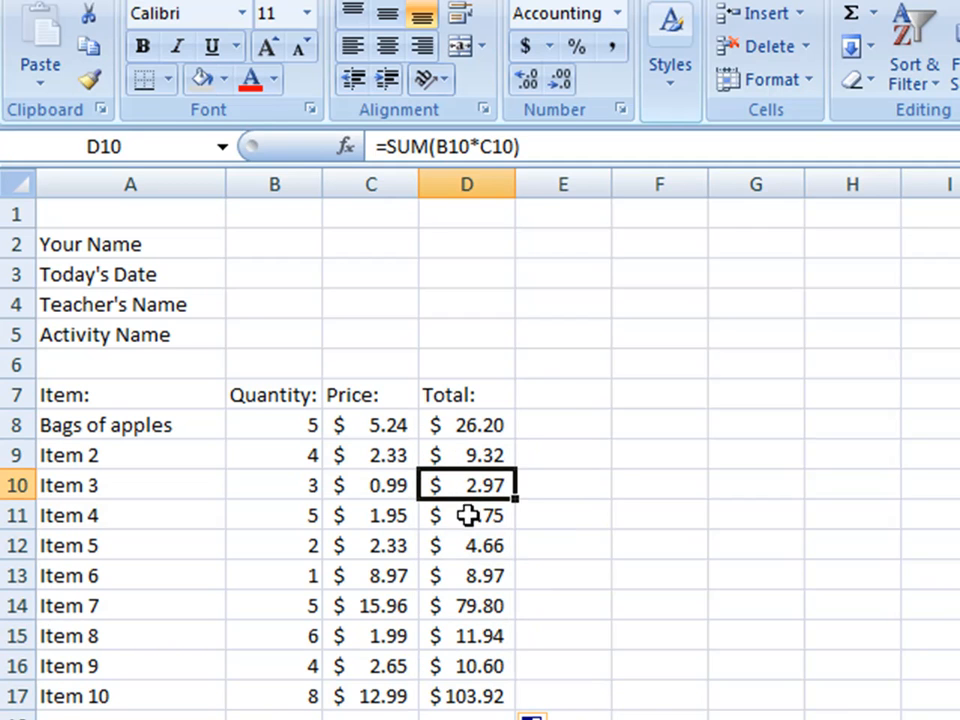
pyautogui.click(466, 545)
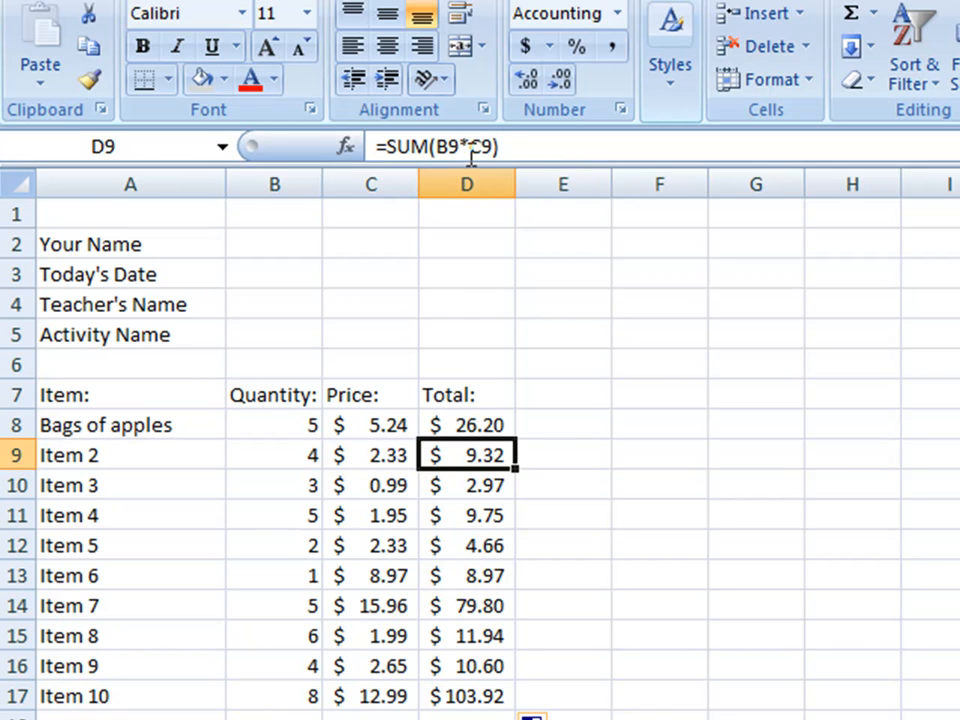
pyautogui.click(466, 485)
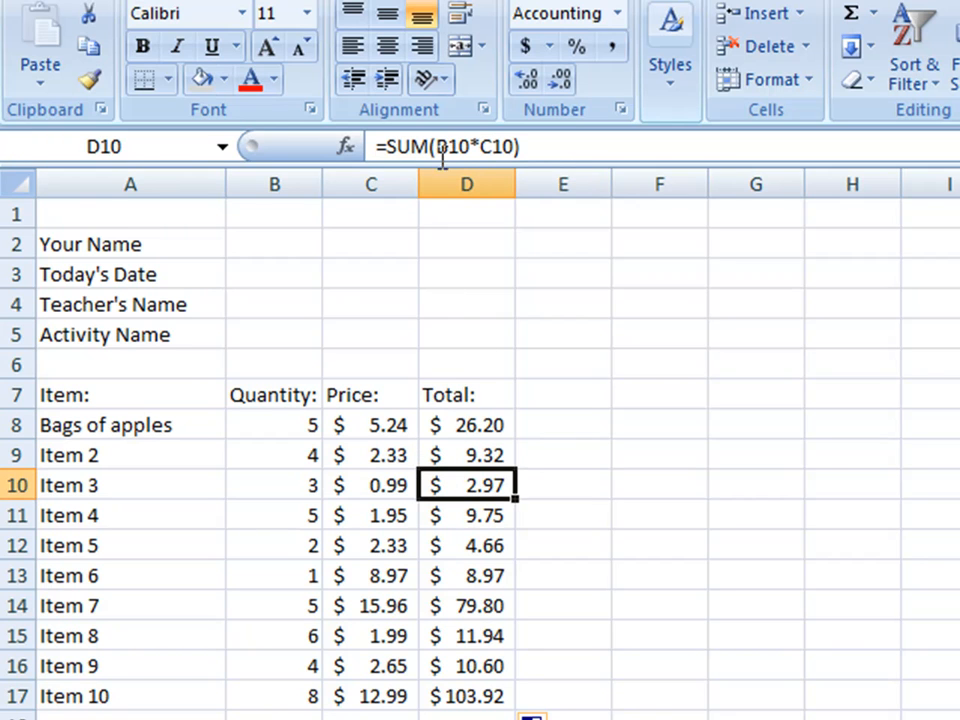
pyautogui.click(466, 424)
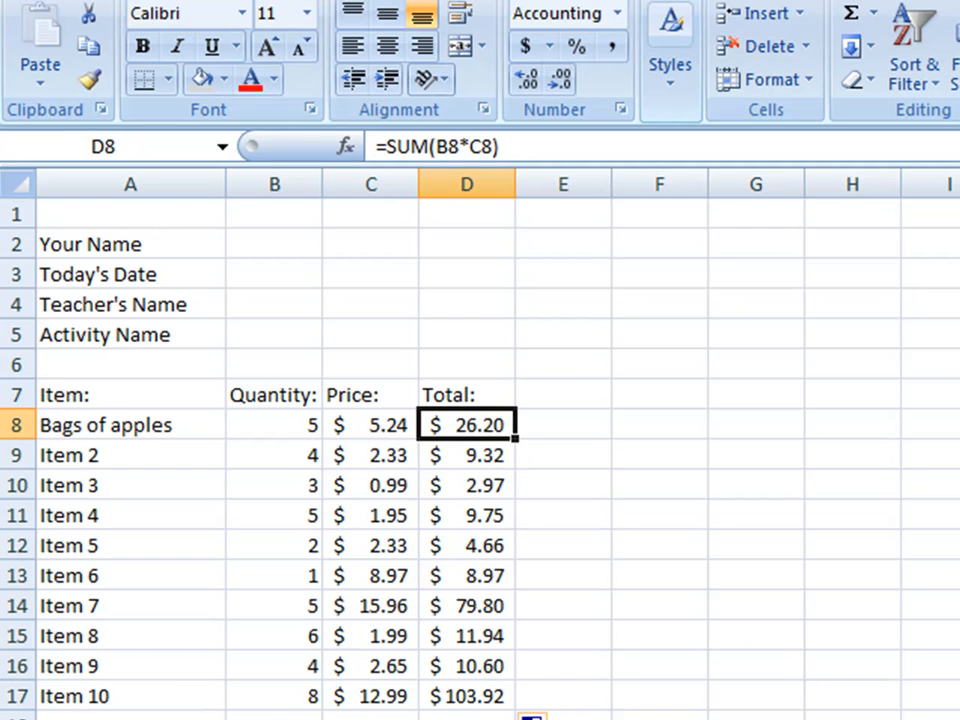
pyautogui.moveTo(423, 512)
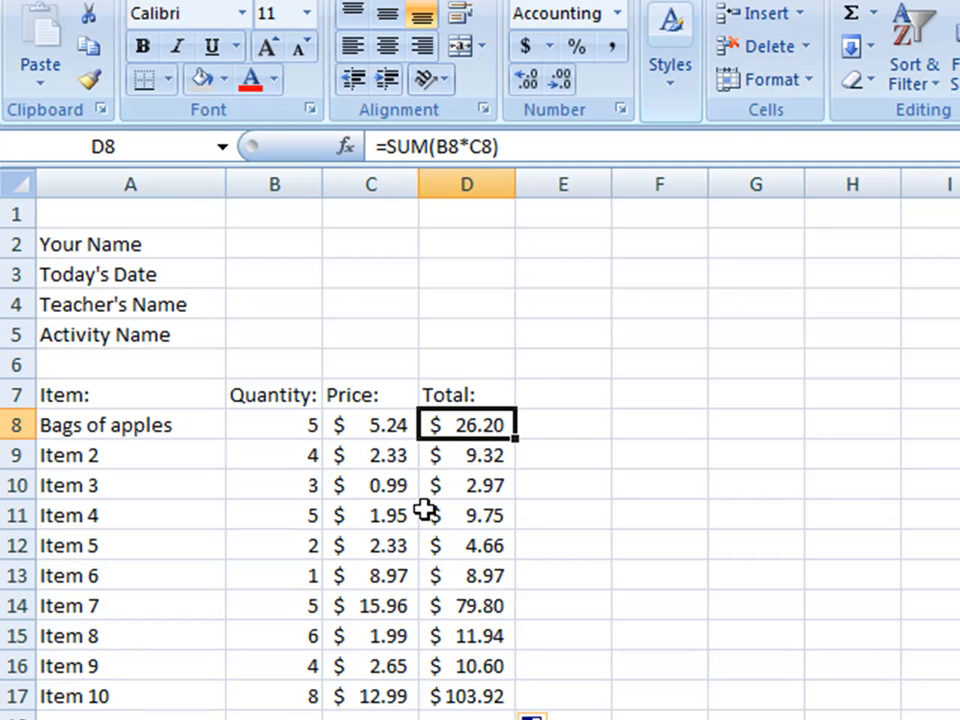
pyautogui.moveTo(195, 488)
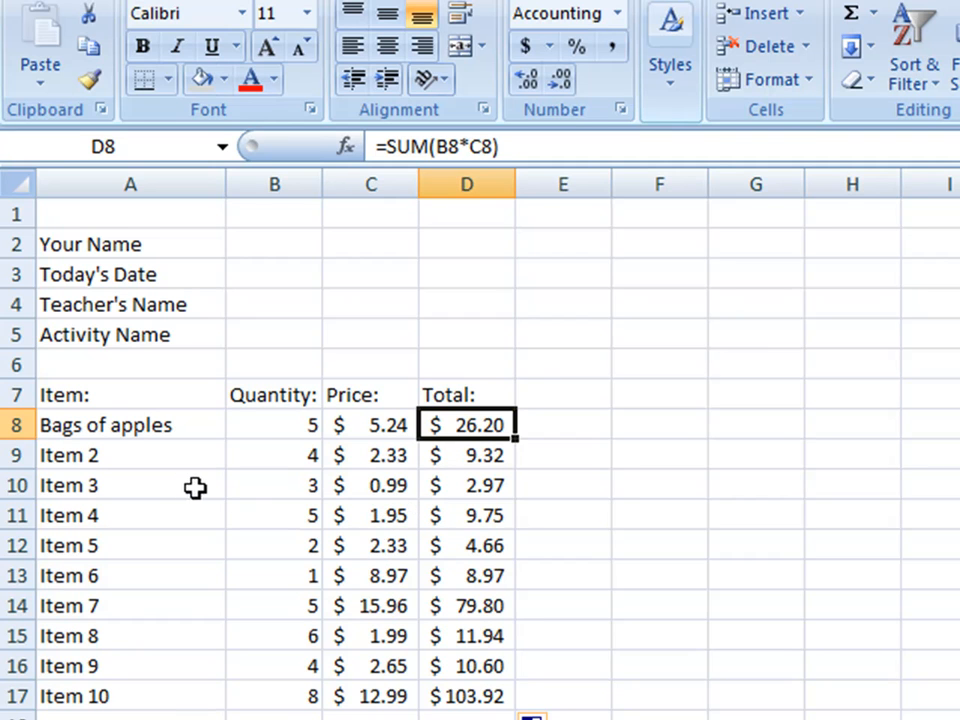
# Step: Set the Bags of apples quantity to 6 and its price to 8.99
pyautogui.click(274, 425)
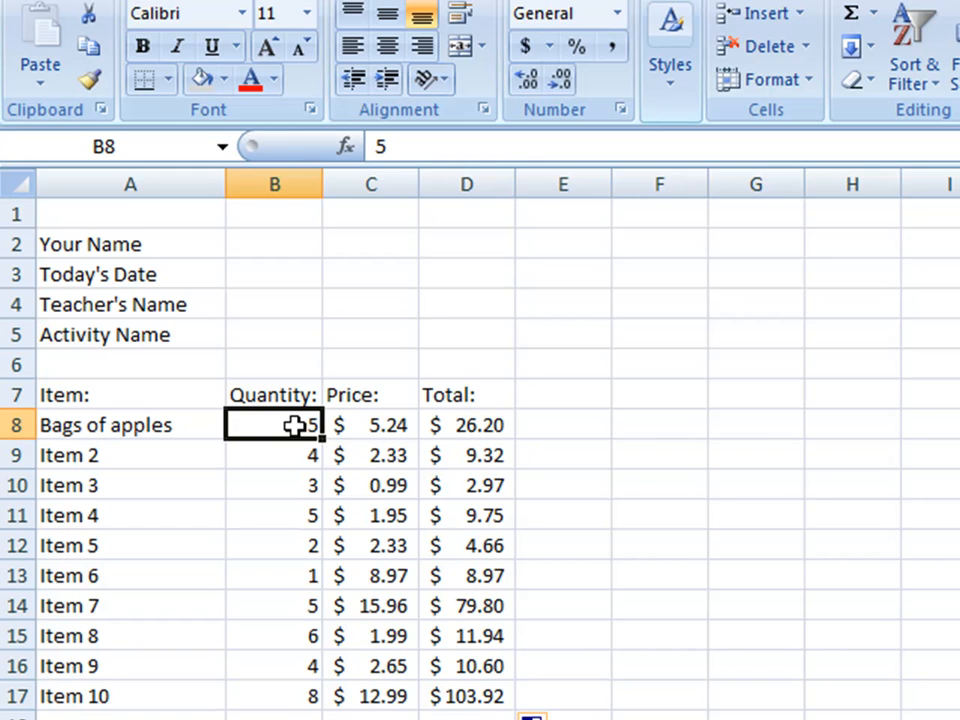
pyautogui.write('6')
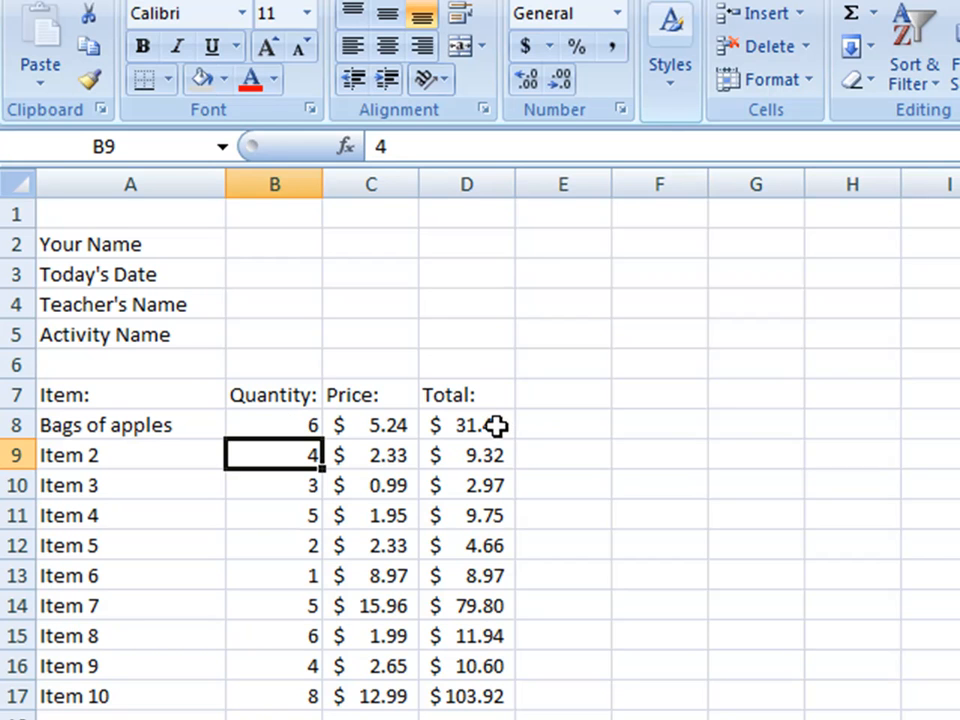
pyautogui.click(371, 425)
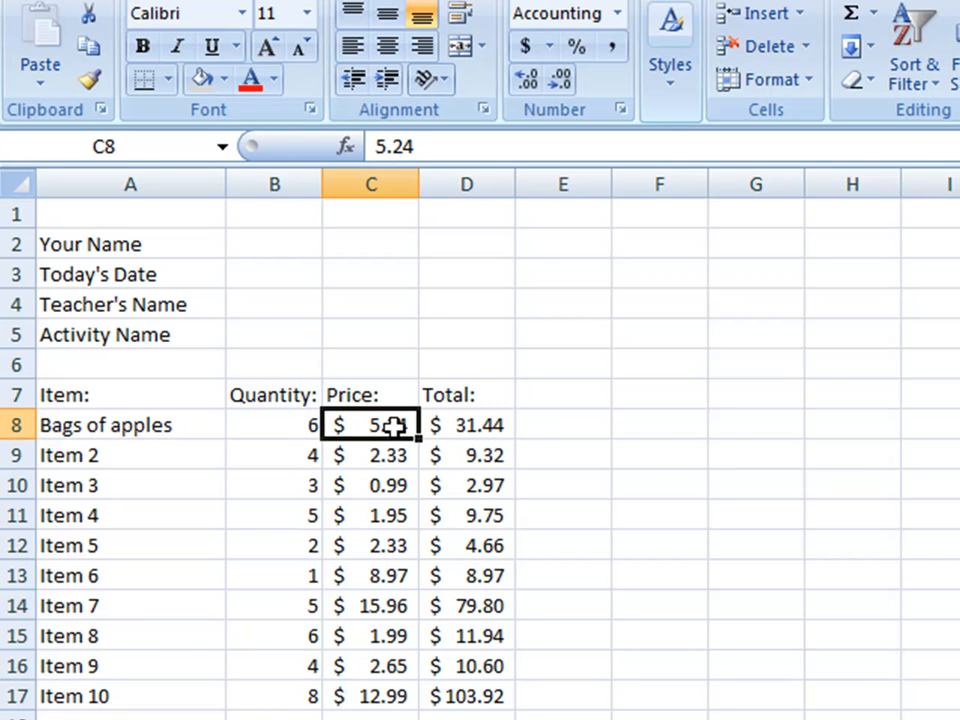
pyautogui.doubleClick(371, 425)
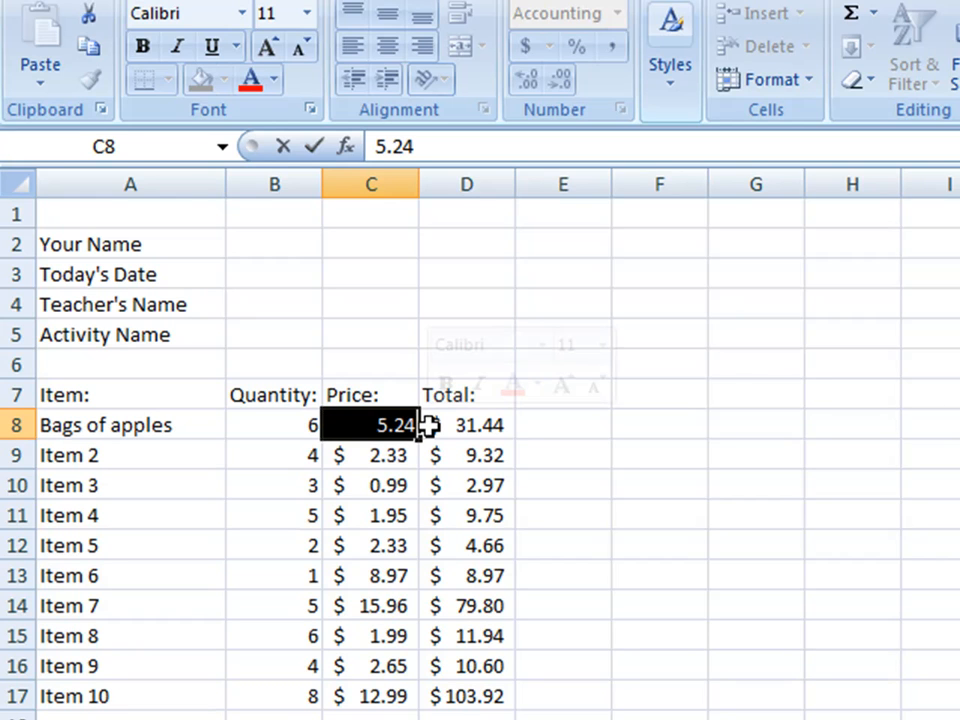
pyautogui.write('8.')
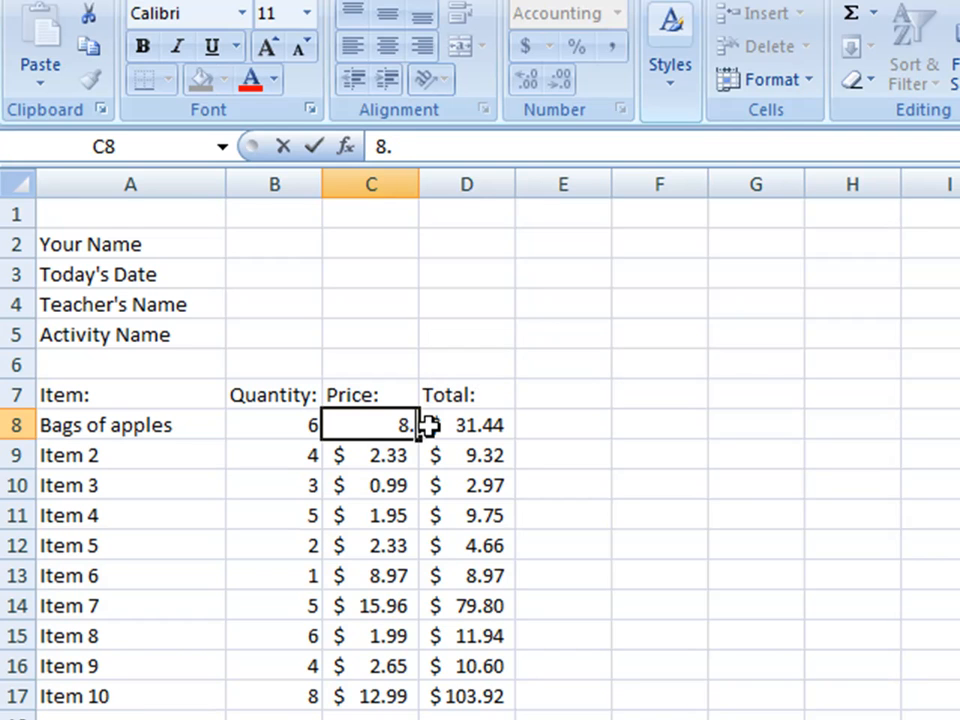
pyautogui.write('99')
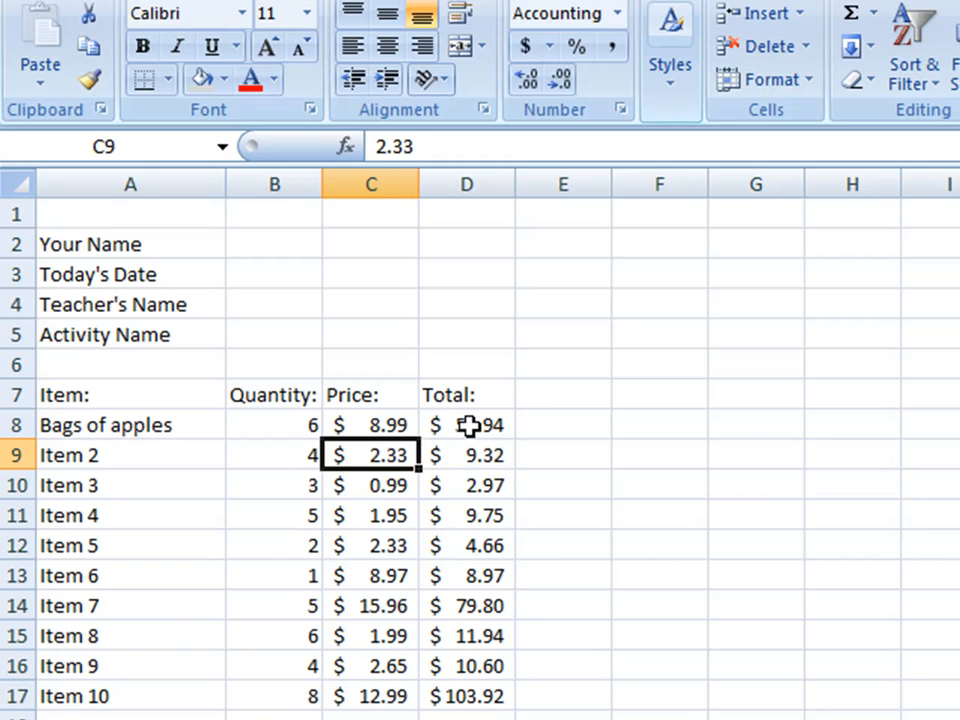
pyautogui.moveTo(408, 571)
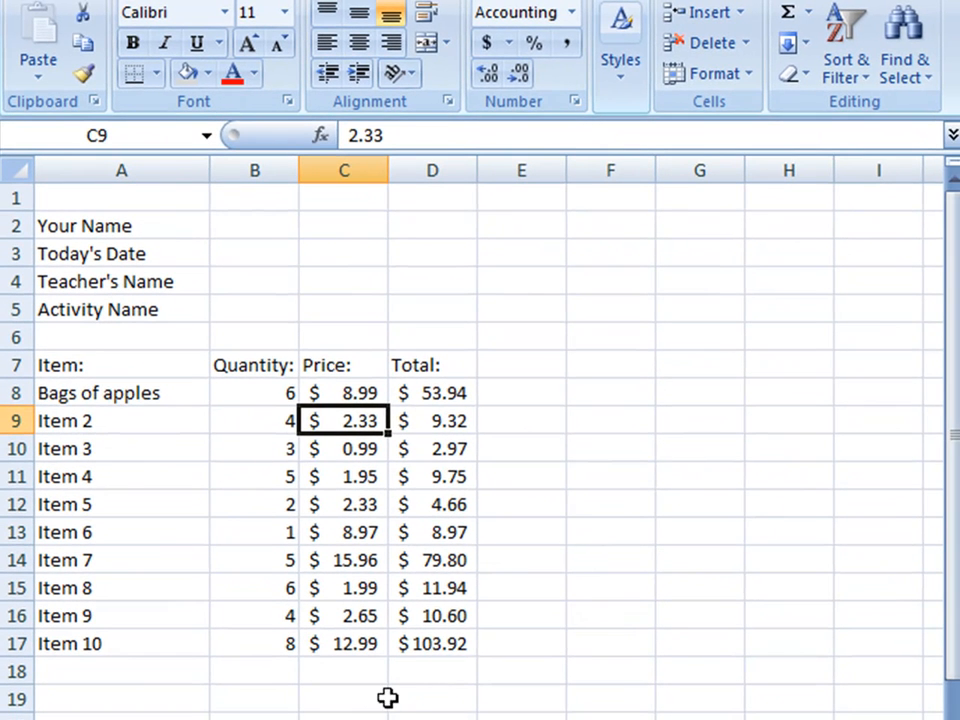
# Step: Label C19 'Total' and AutoSum D8:D17 into D19 for $295.87
pyautogui.write('Total')
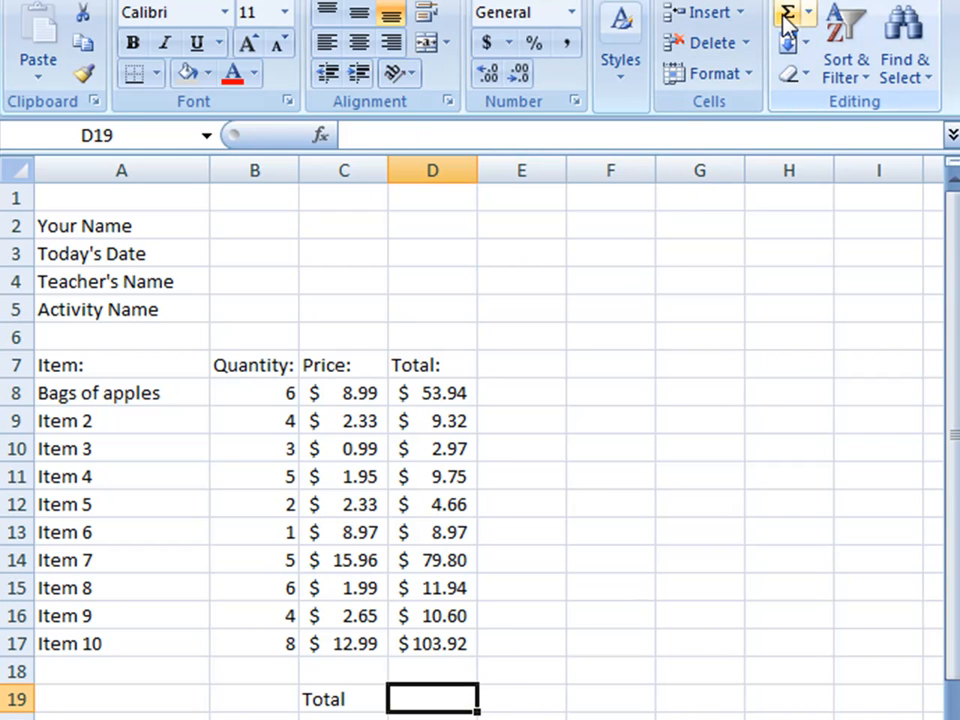
pyautogui.click(788, 18)
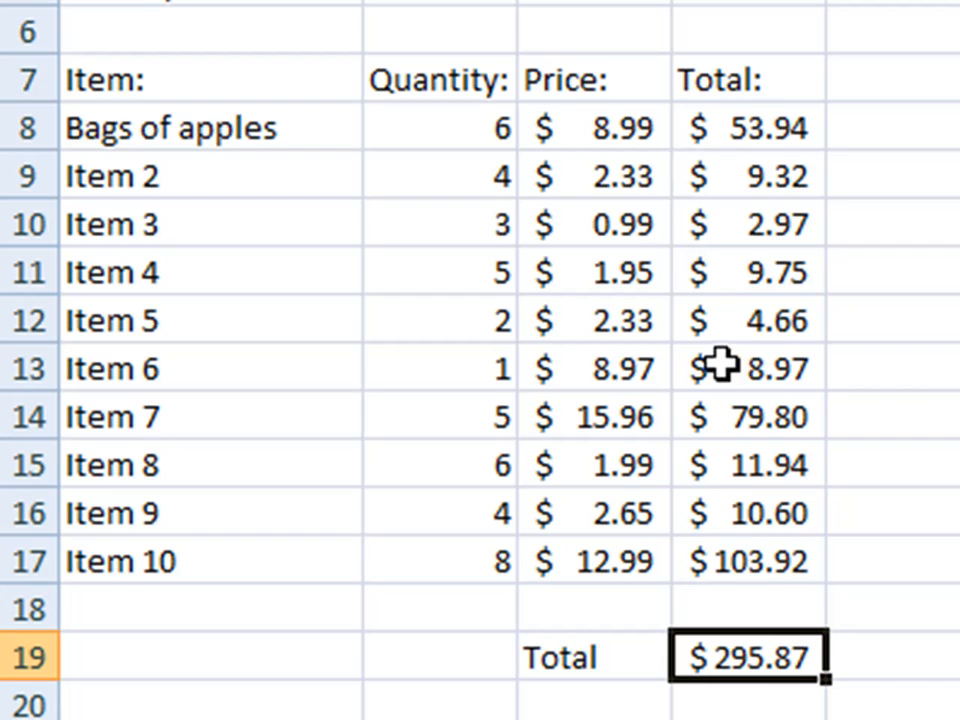
pyautogui.moveTo(685, 294)
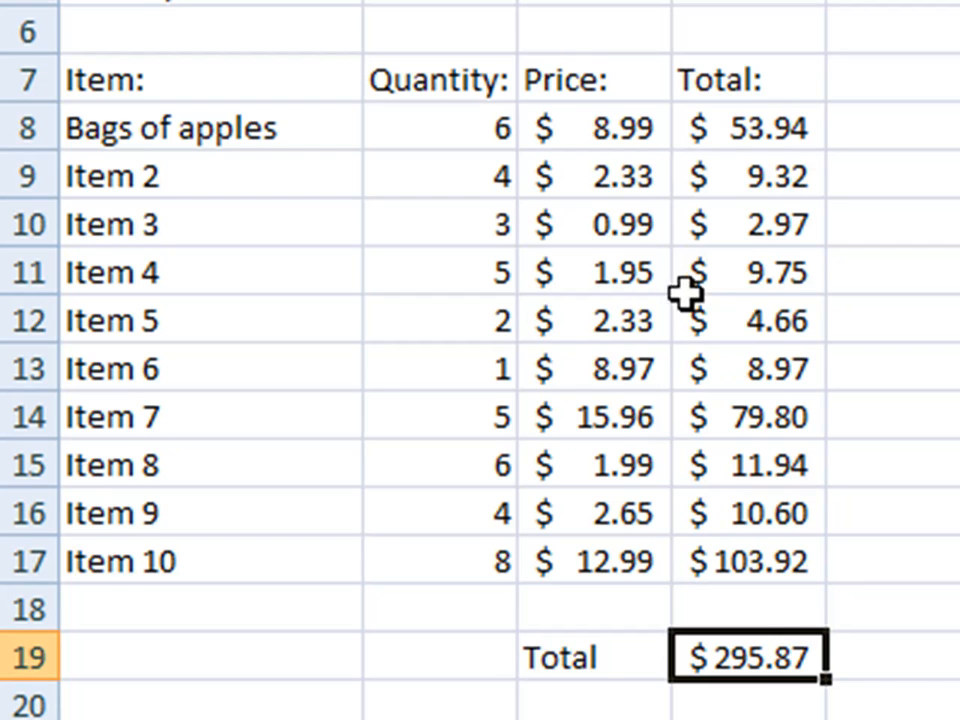
pyautogui.moveTo(752, 497)
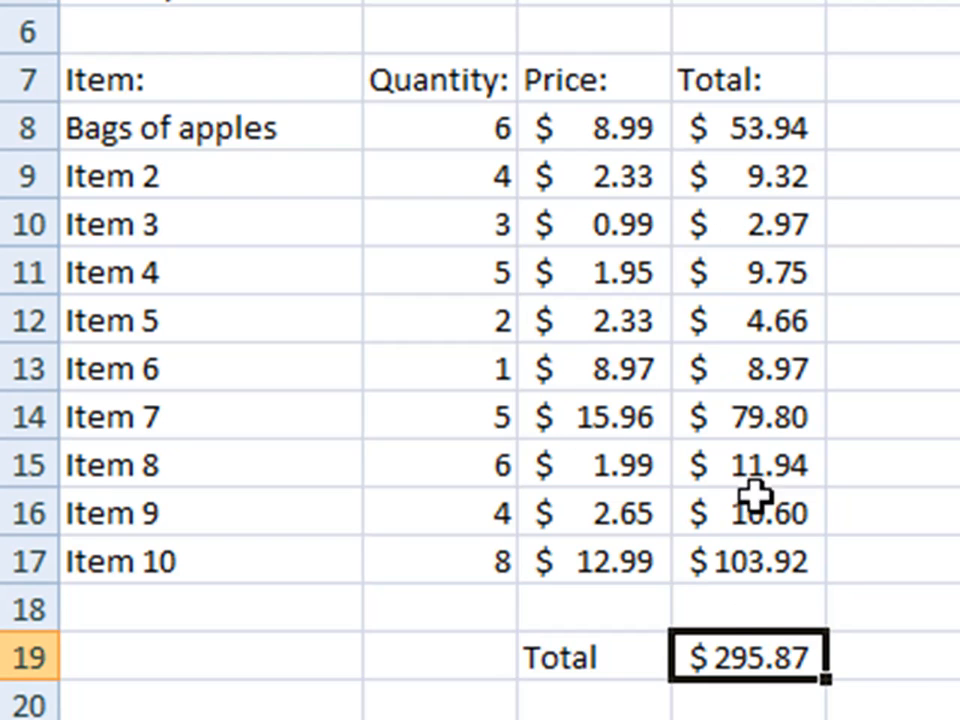
pyautogui.moveTo(755, 680)
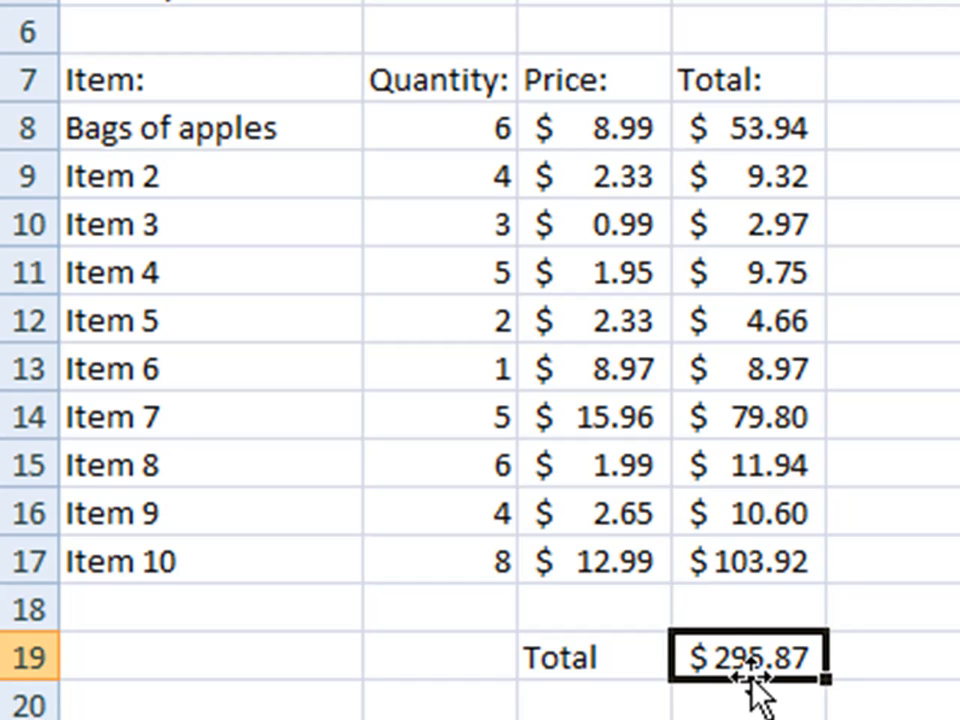
pyautogui.moveTo(155, 243)
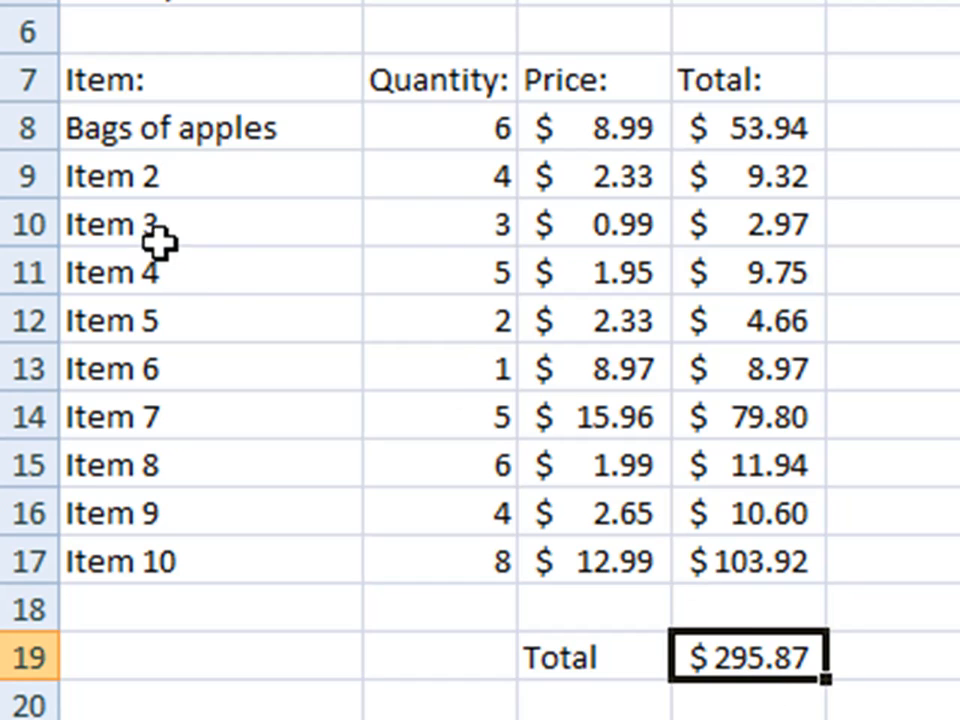
# Step: Replace the Item 3 price in C10 with 12.99
pyautogui.click(593, 223)
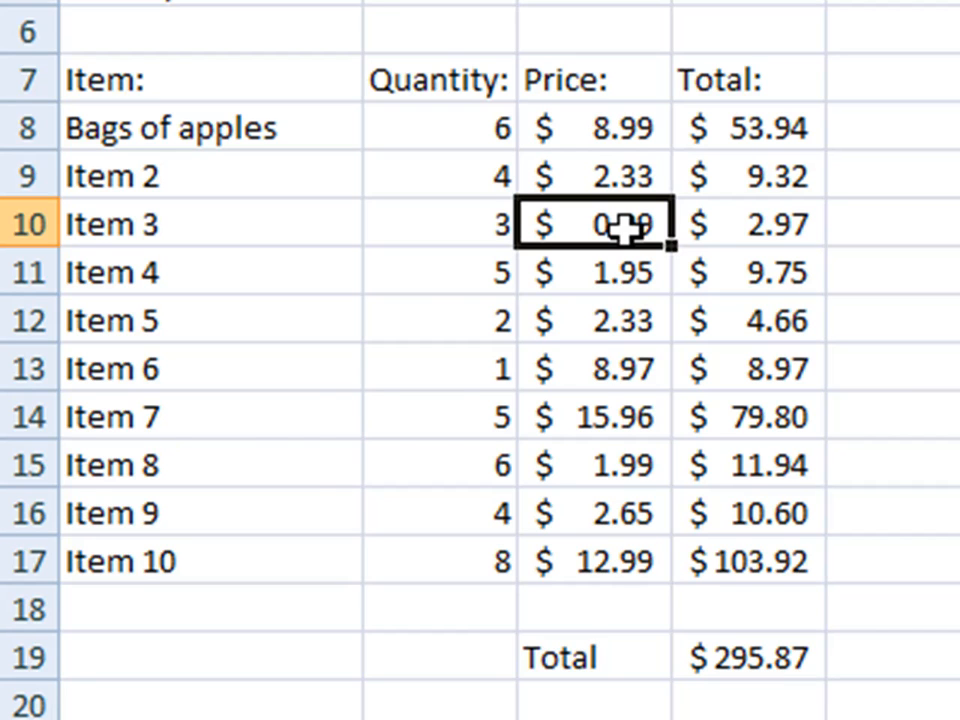
pyautogui.write('12.')
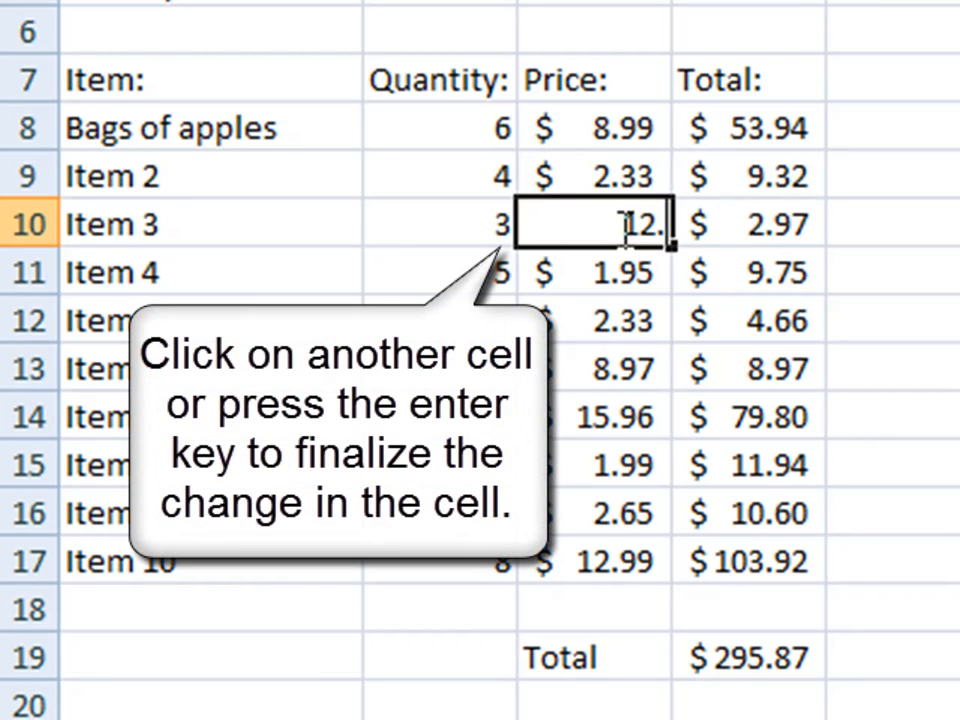
pyautogui.write('99')
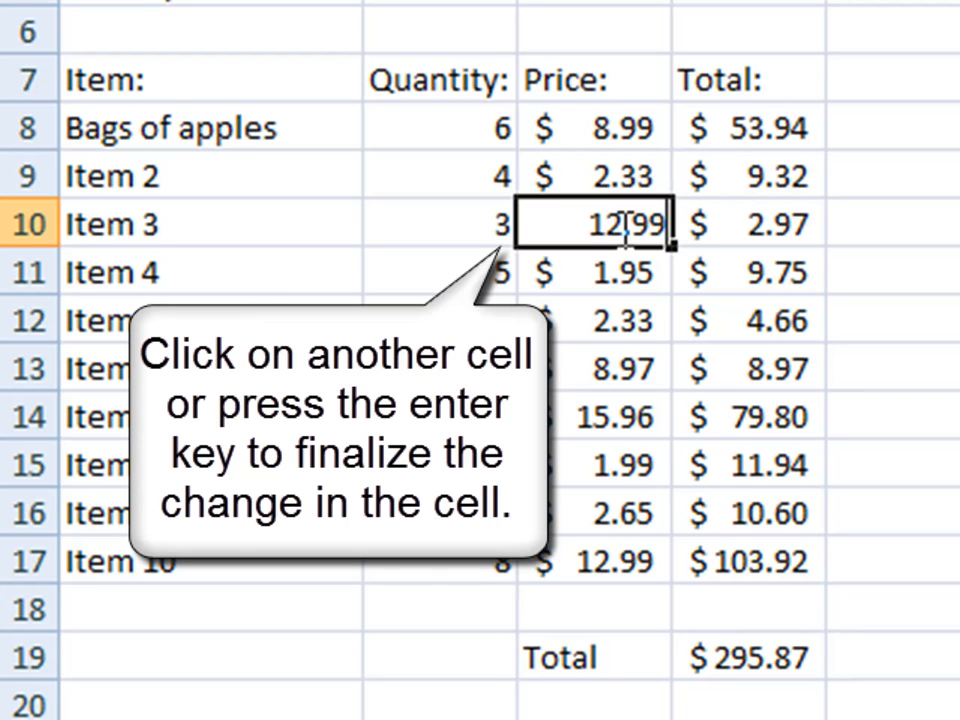